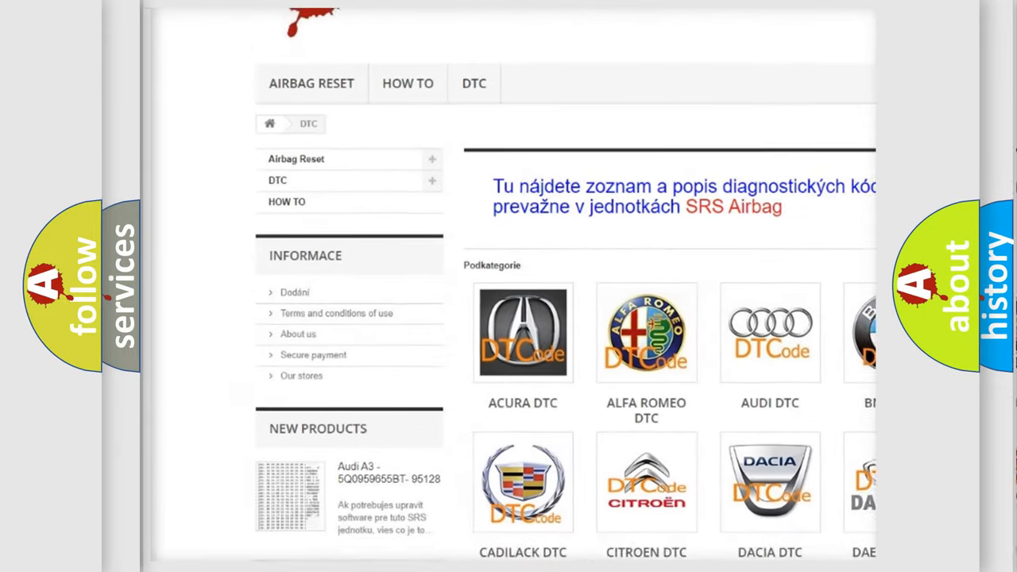
{"action": "scroll", "scroll_direction": "down", "scroll_amount": 3}
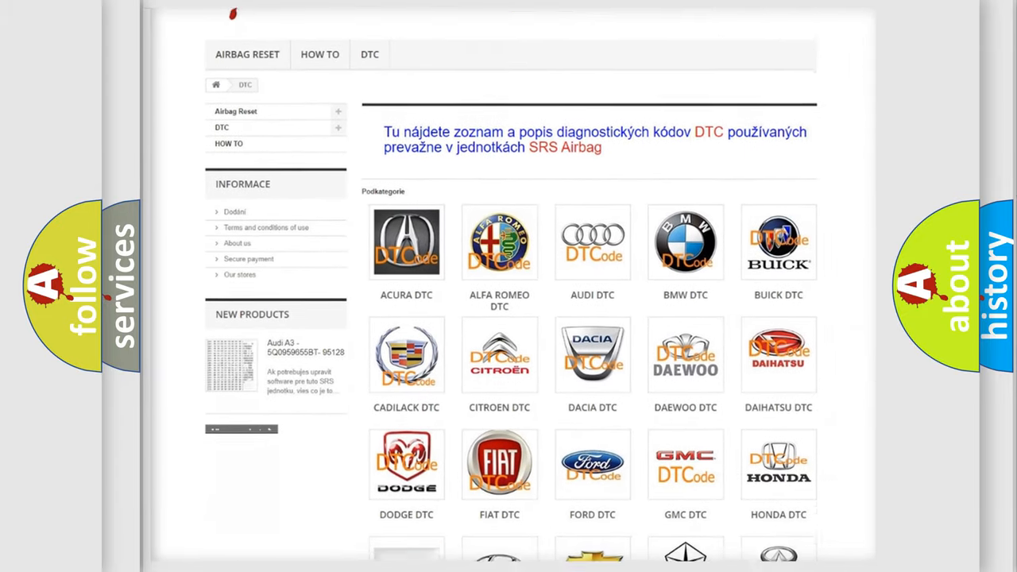
{"action": "scroll", "scroll_direction": "down", "scroll_amount": 3}
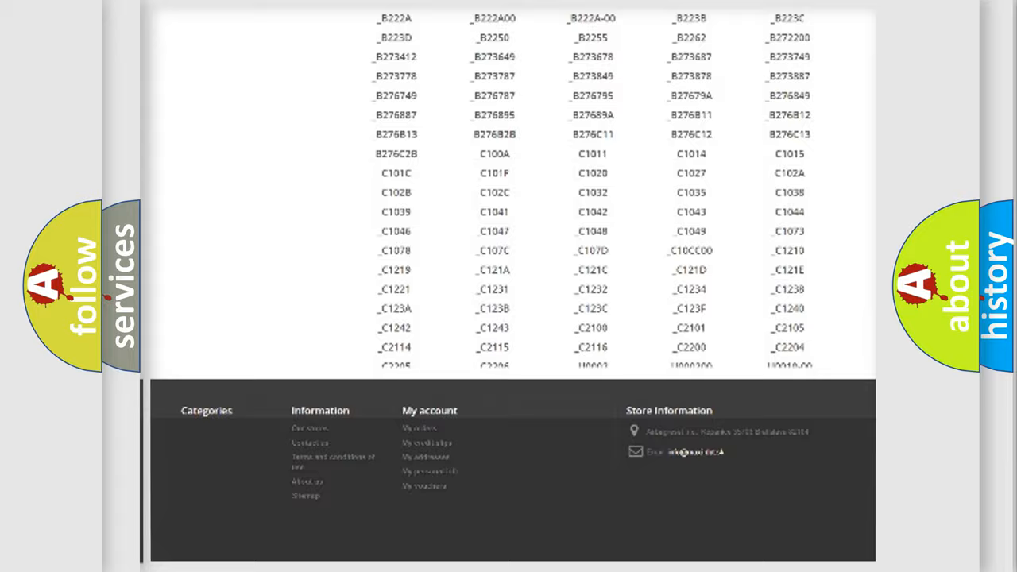
{"action": "scroll", "scroll_direction": "up", "scroll_amount": 3}
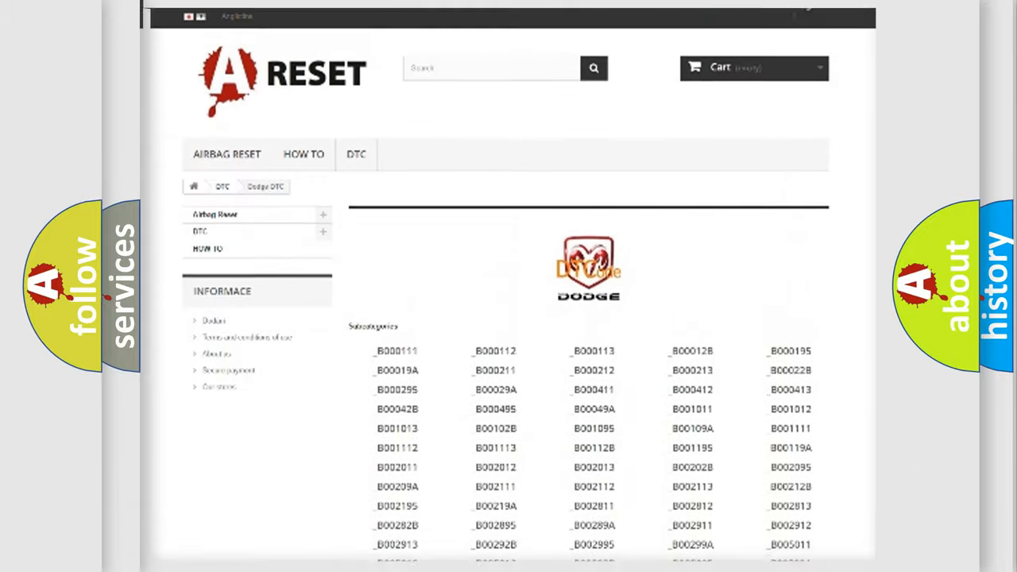